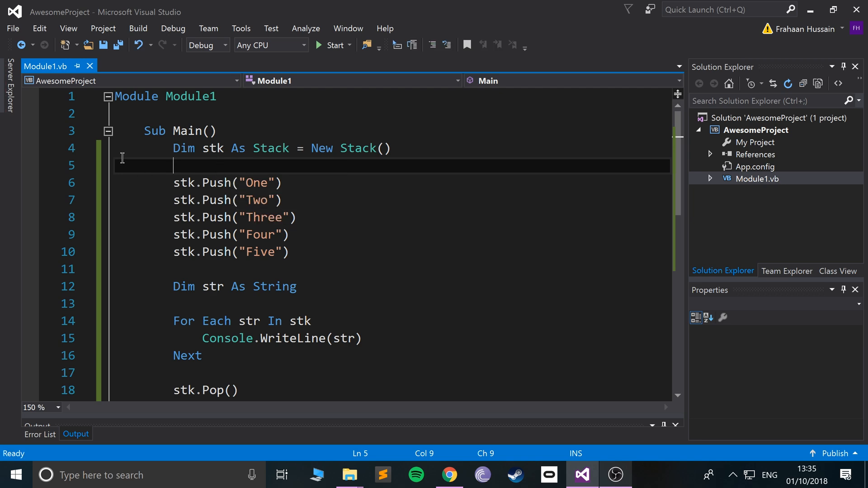
- Rename stk to queue and change its type from Stack to Queue throughout the code
click(211, 147)
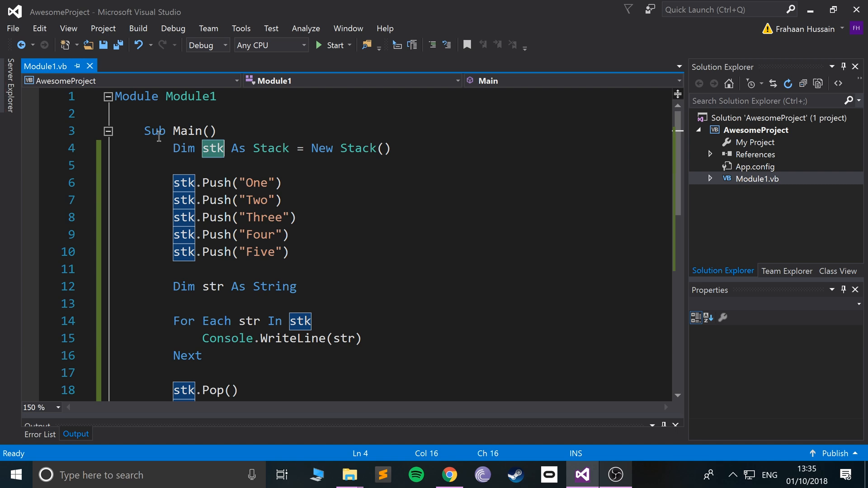
text(queue)
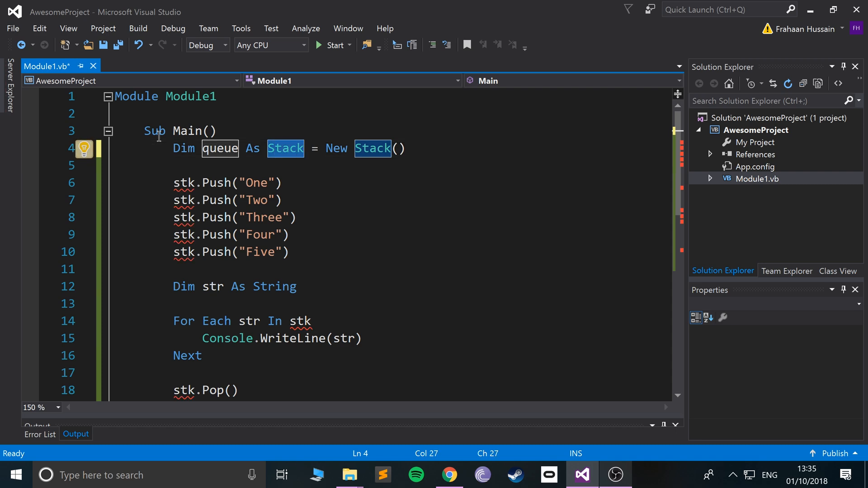
text(Q)
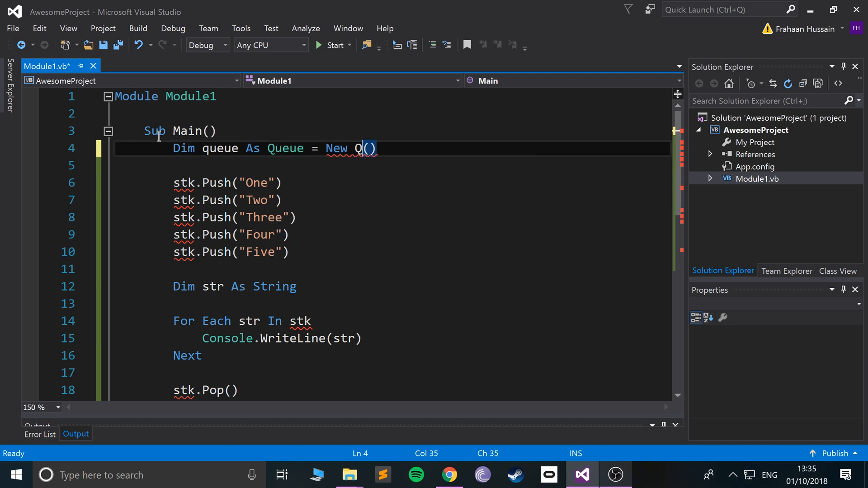
text(ueue.Pop()
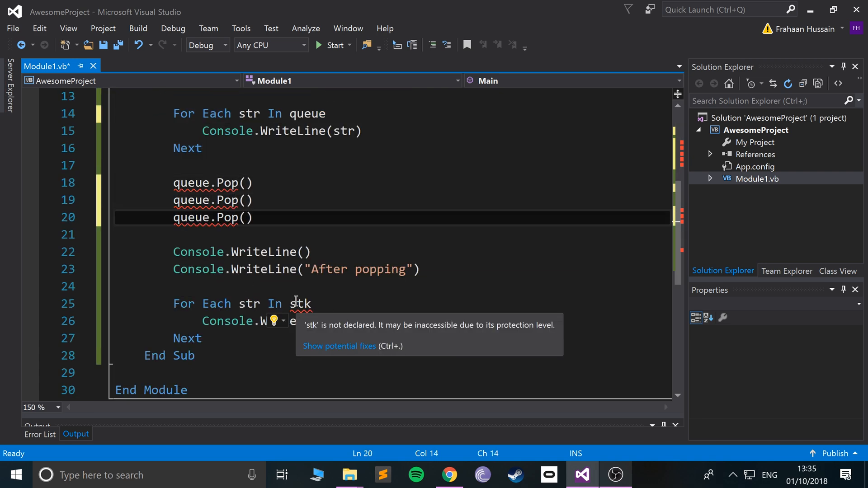
scroll(up, 3)
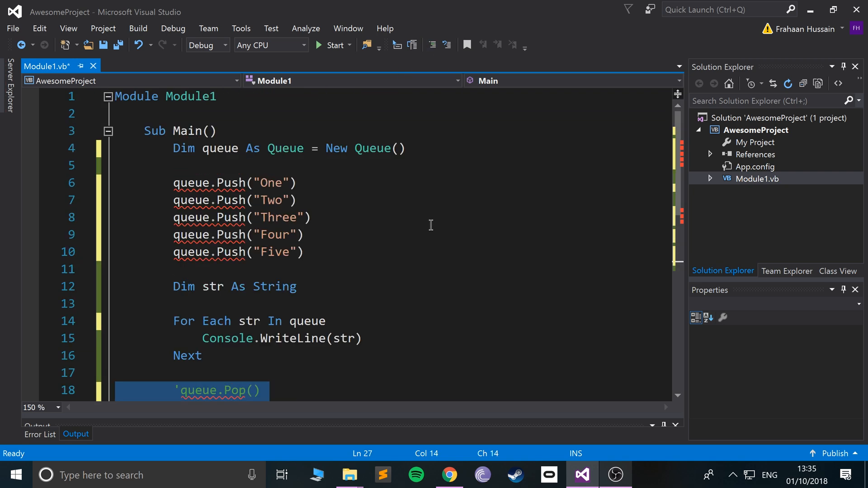
- Change the Push calls to Enqueue and run, printing One through Five in order
double_click(230, 182)
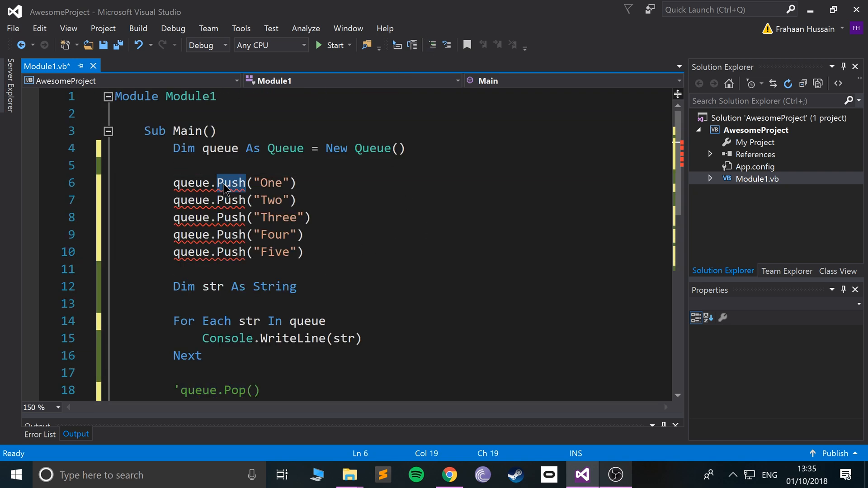
mouse_move(231, 183)
text(Enqueue()
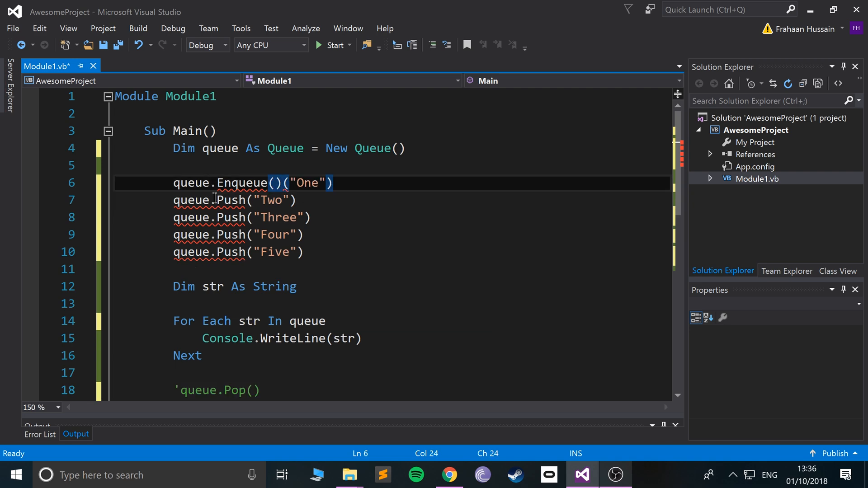
double_click(240, 183)
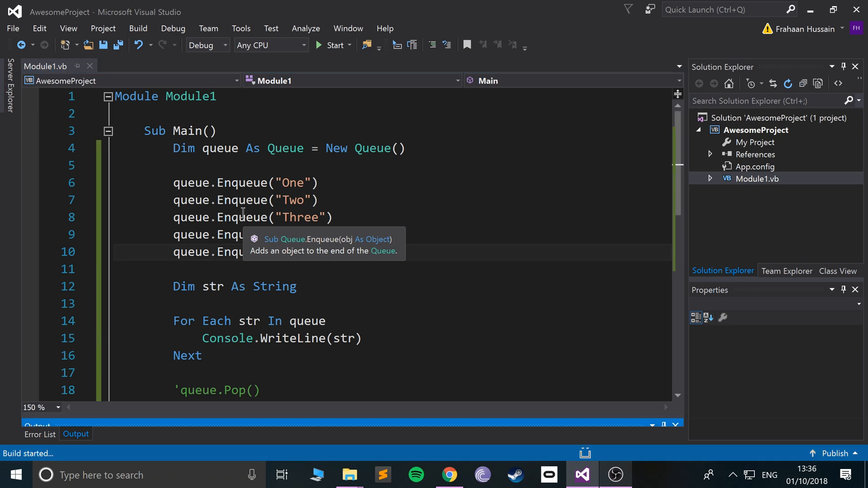
click(332, 45)
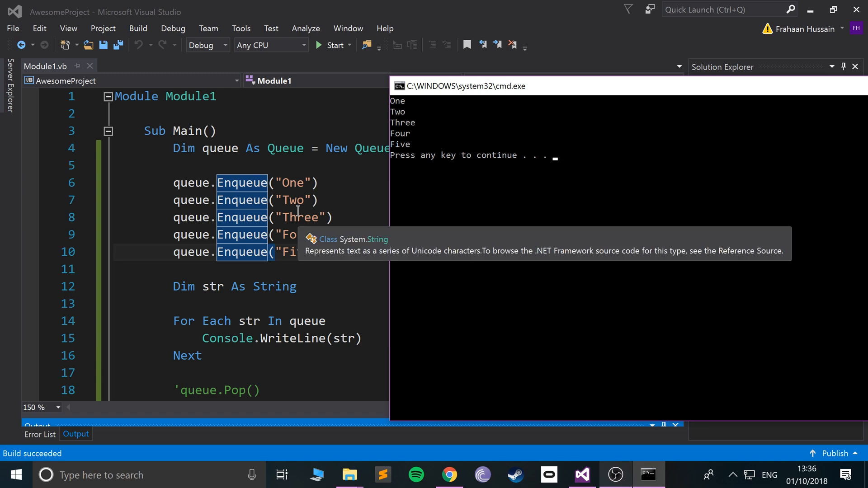
mouse_move(378, 207)
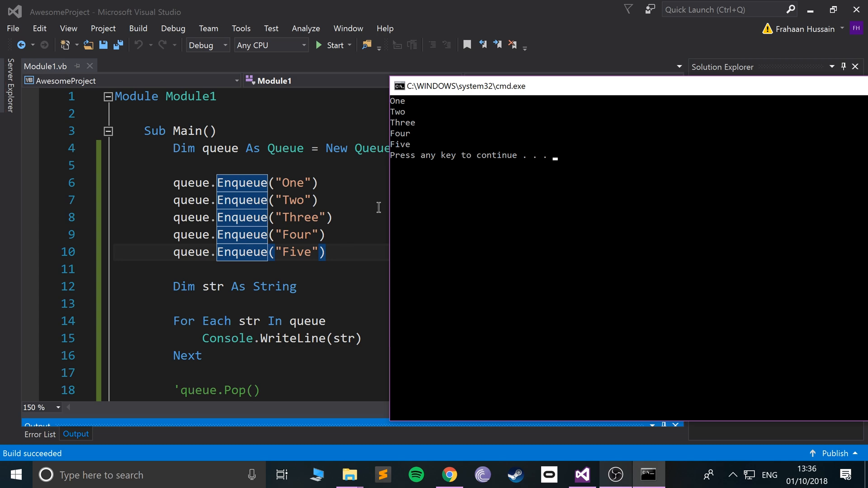
mouse_move(509, 167)
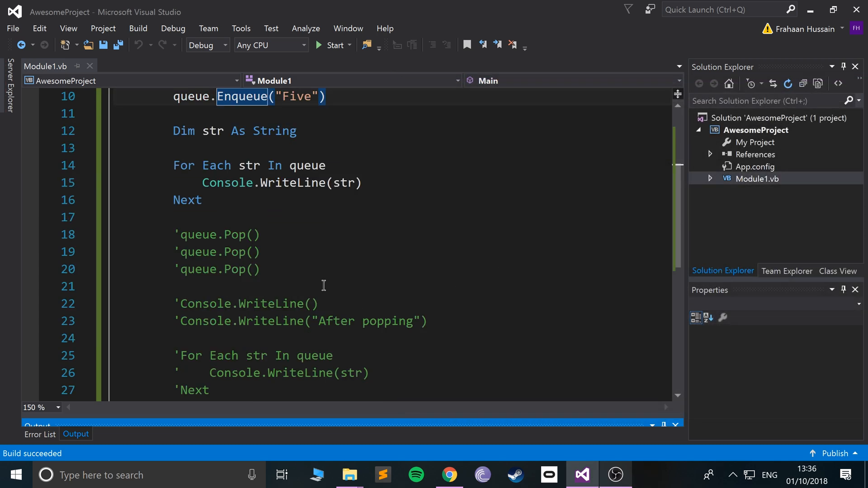
- Uncomment the removal lines and change the Pop calls to Dequeue
scroll(down, 3)
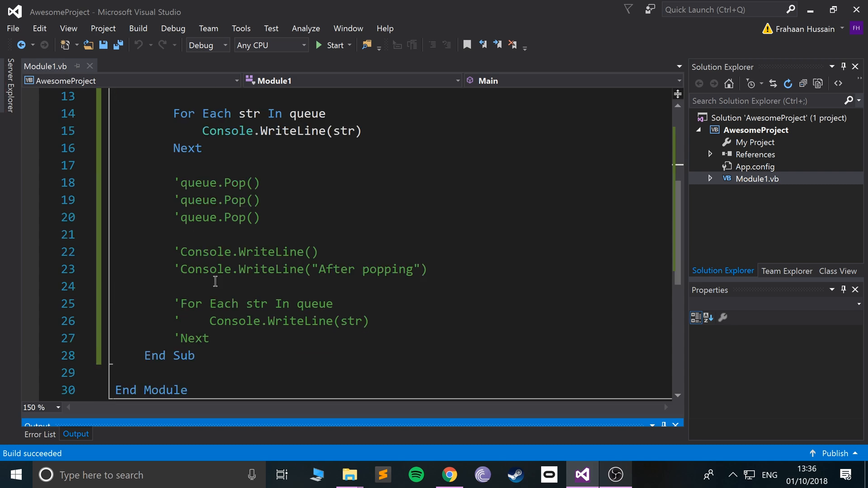
drag(173, 182, 209, 338)
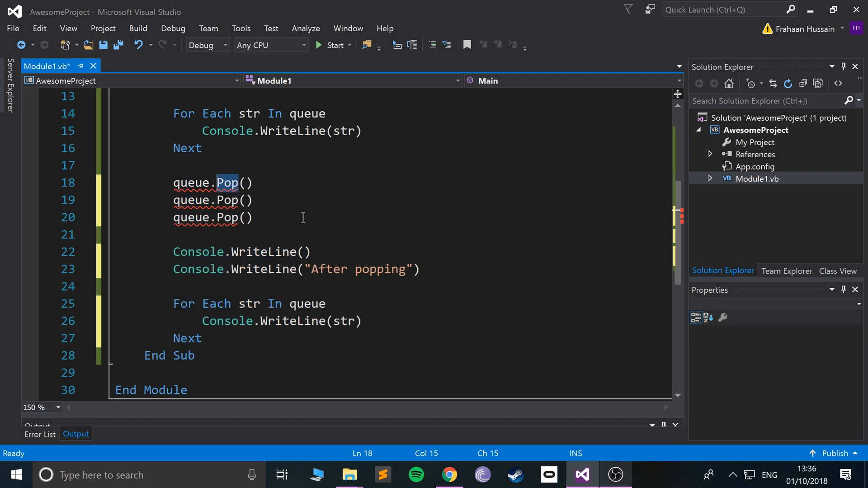
text(de)
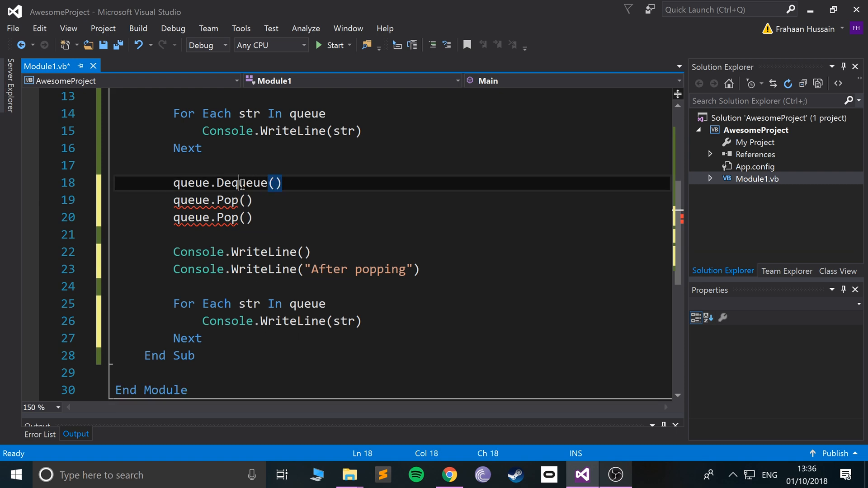
click(224, 200)
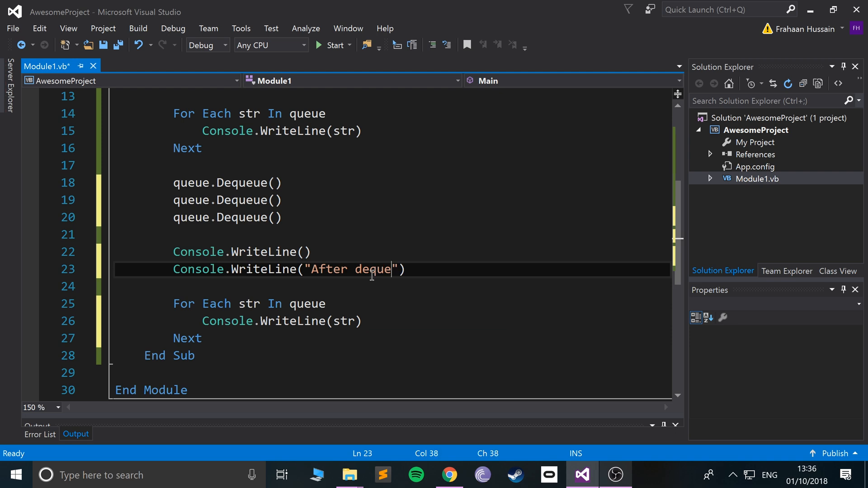
- Edit the message to "After dequeuing" and run, printing Four and Five
text(u)
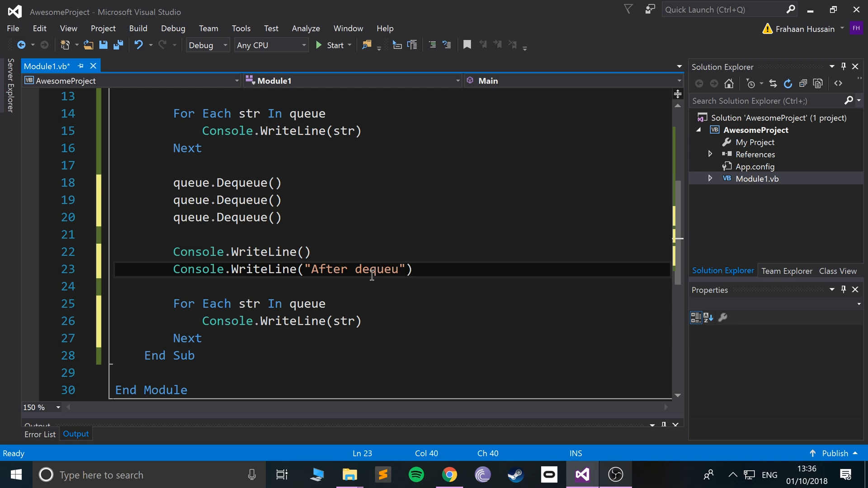
text(ing)
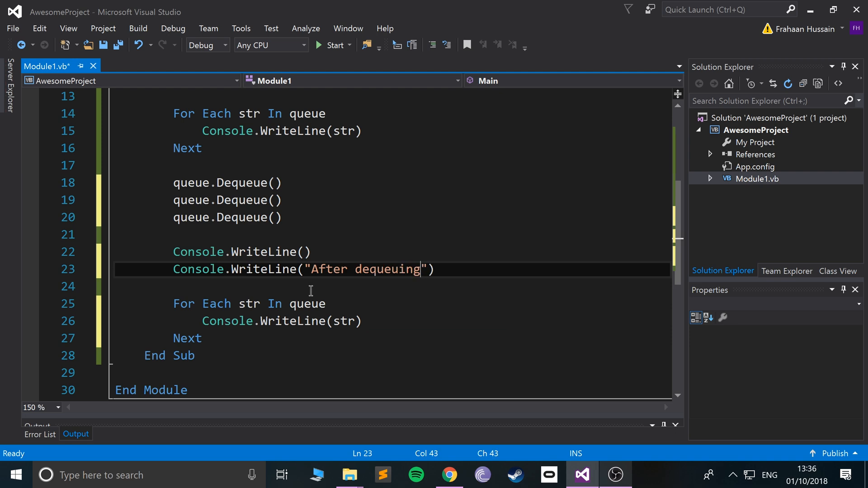
double_click(387, 269)
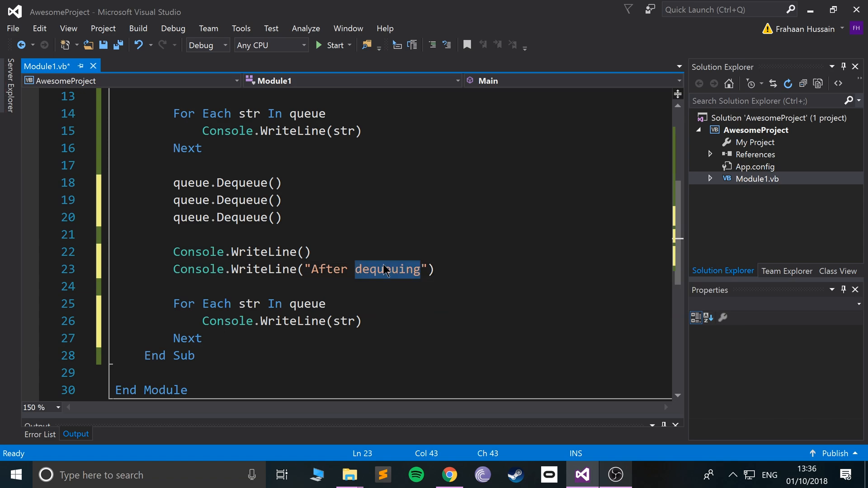
click(332, 45)
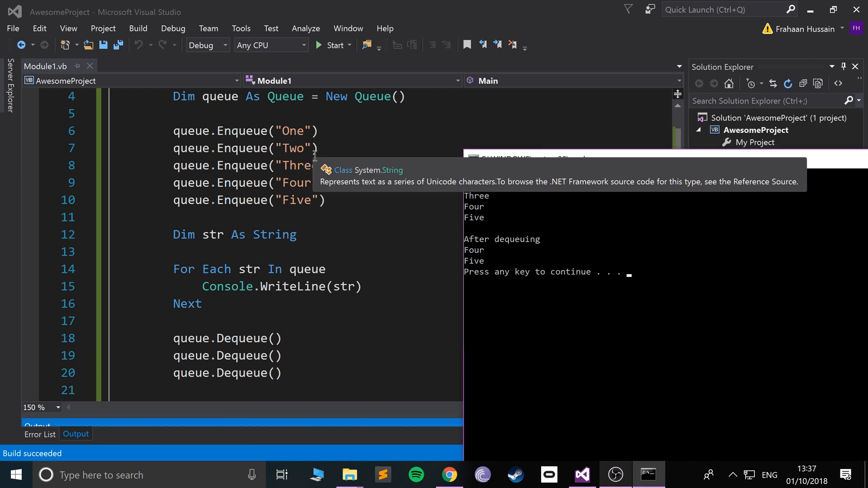
mouse_move(267, 258)
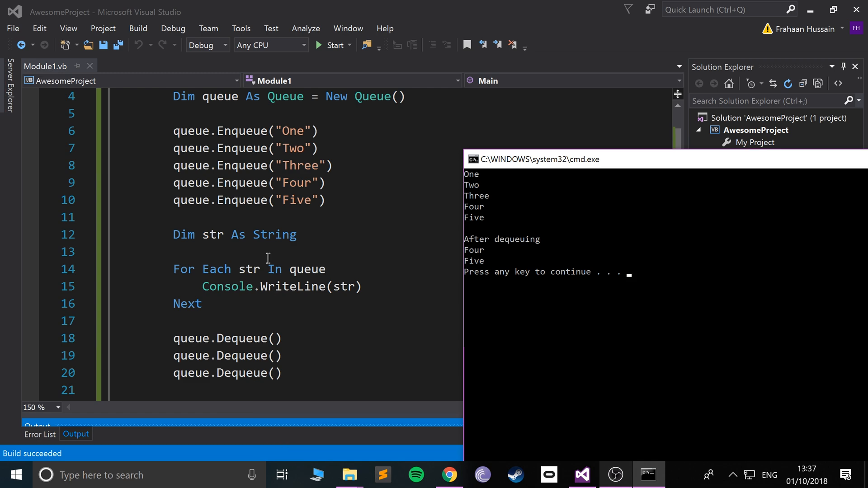
mouse_move(401, 193)
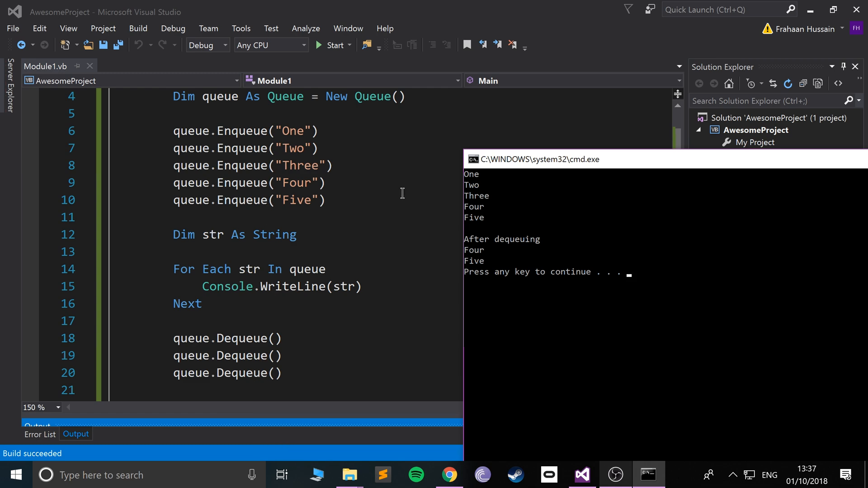